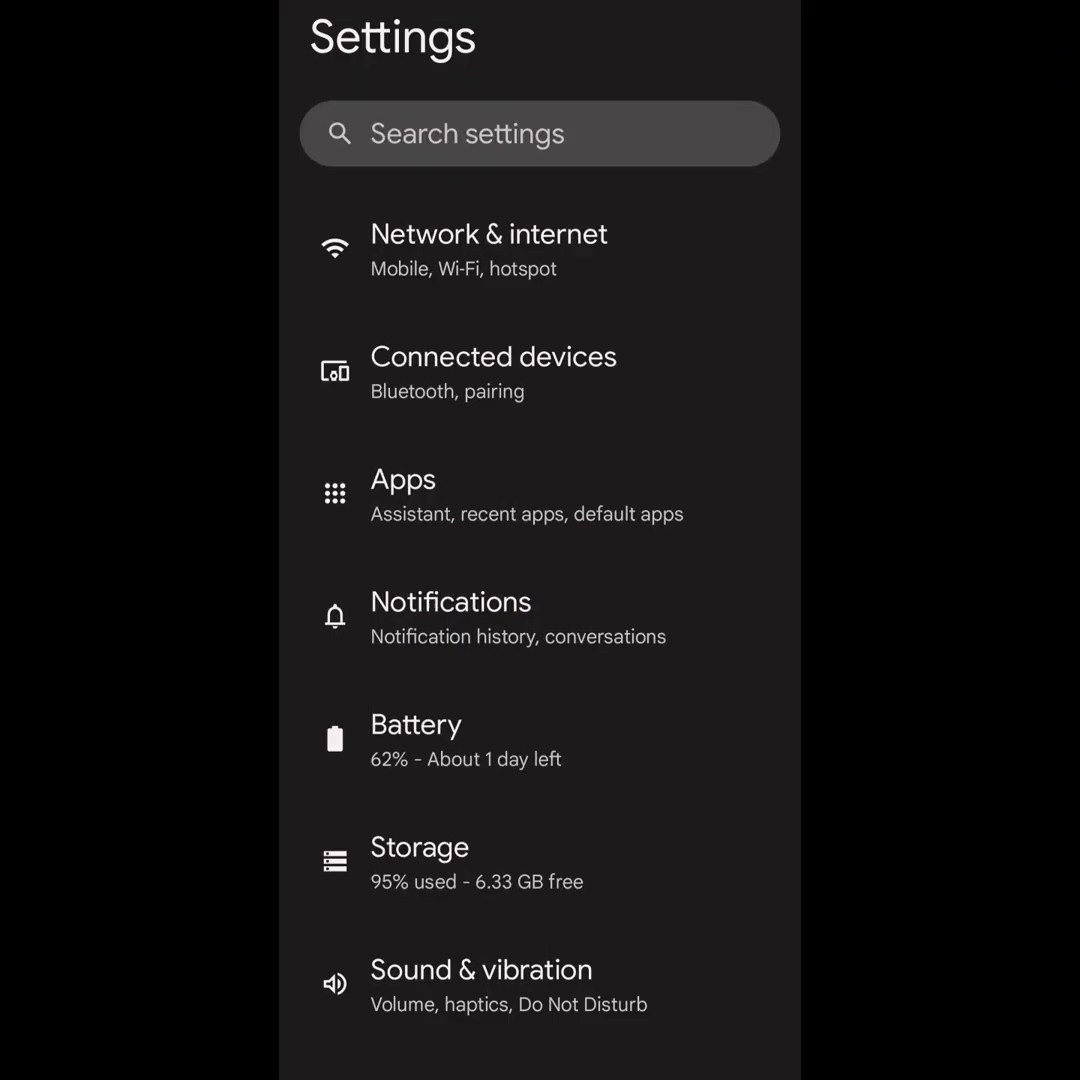
Step: Search settings for 'build number' and tap Build number twice toward developer mode
type("bu")
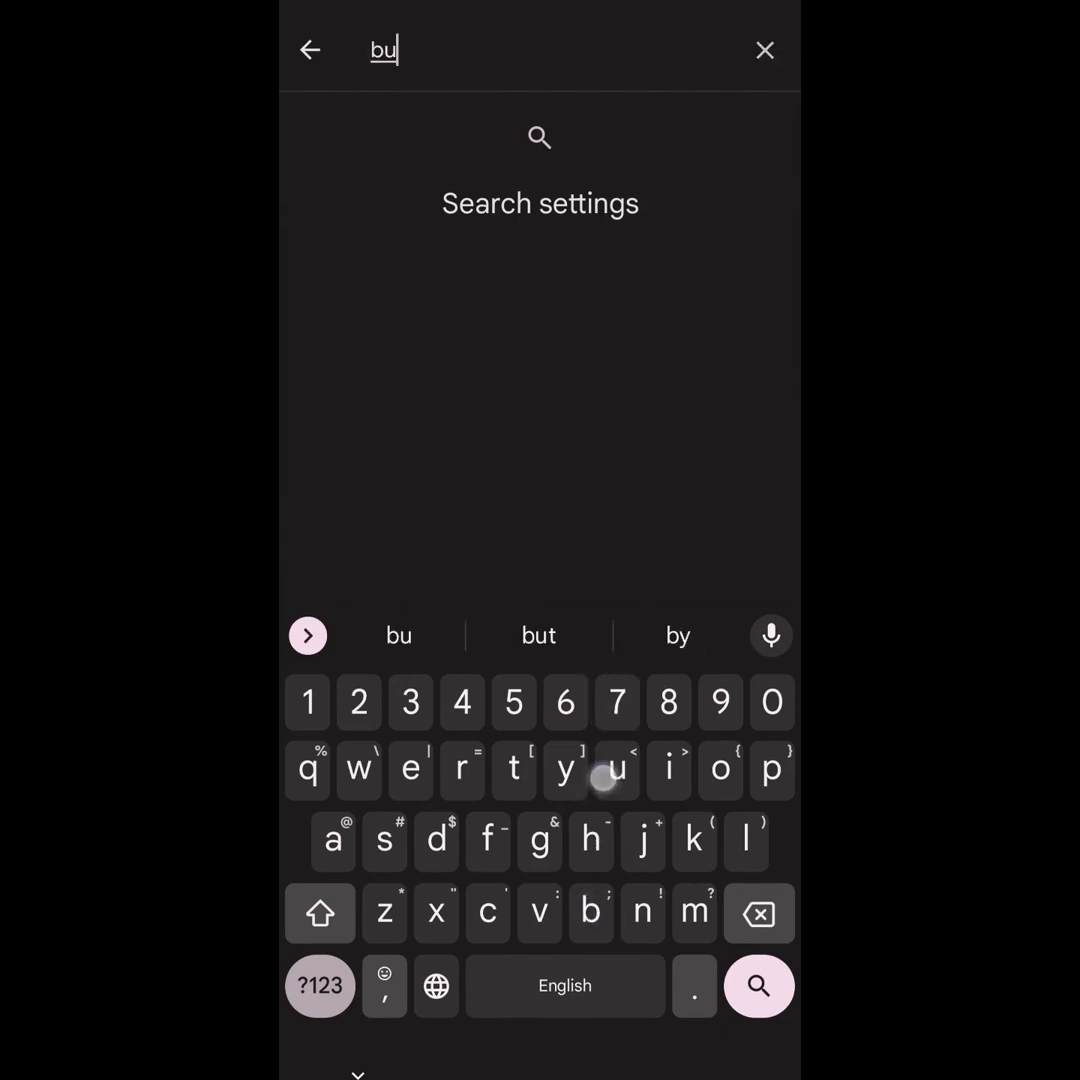
type("build num")
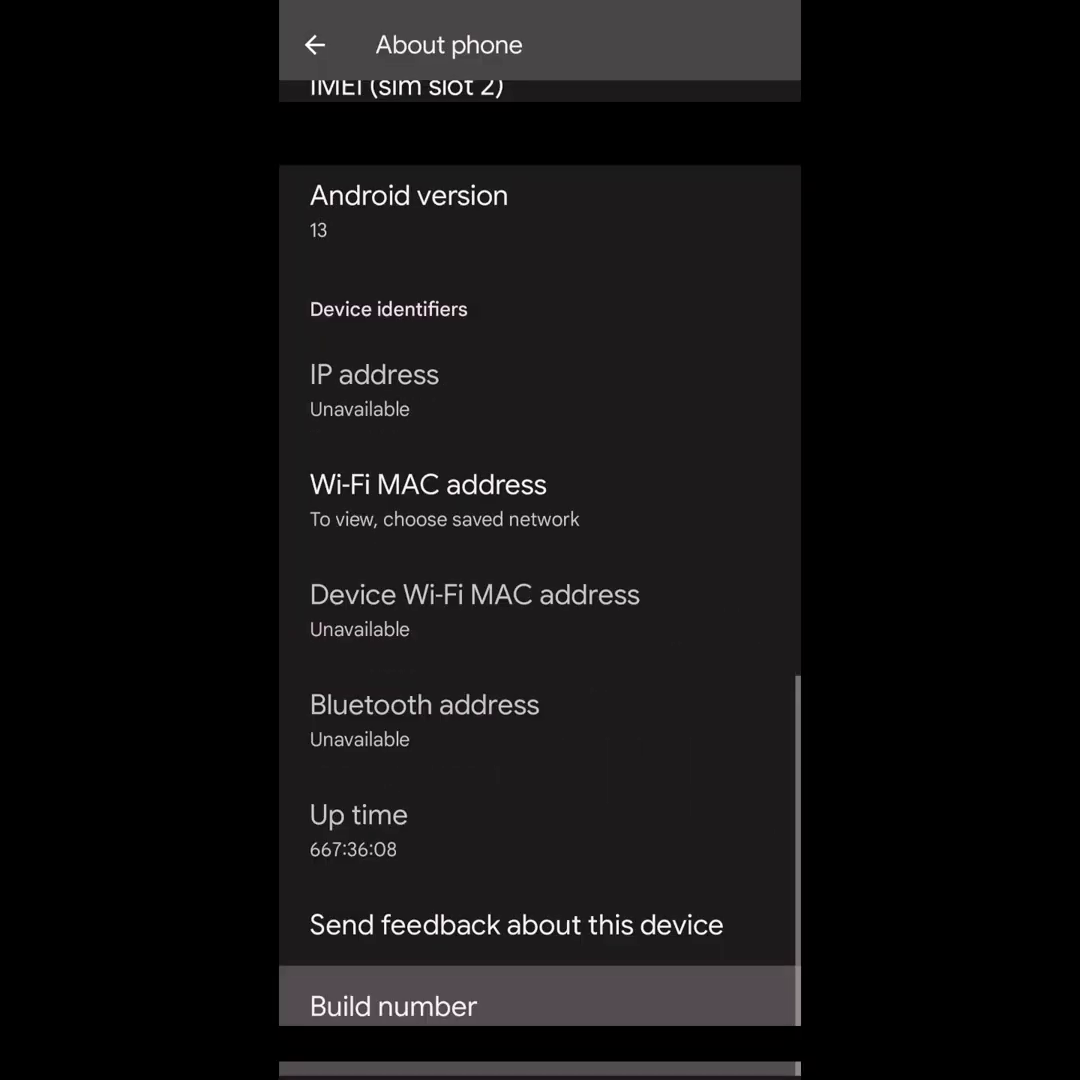
left_click(392, 1005)
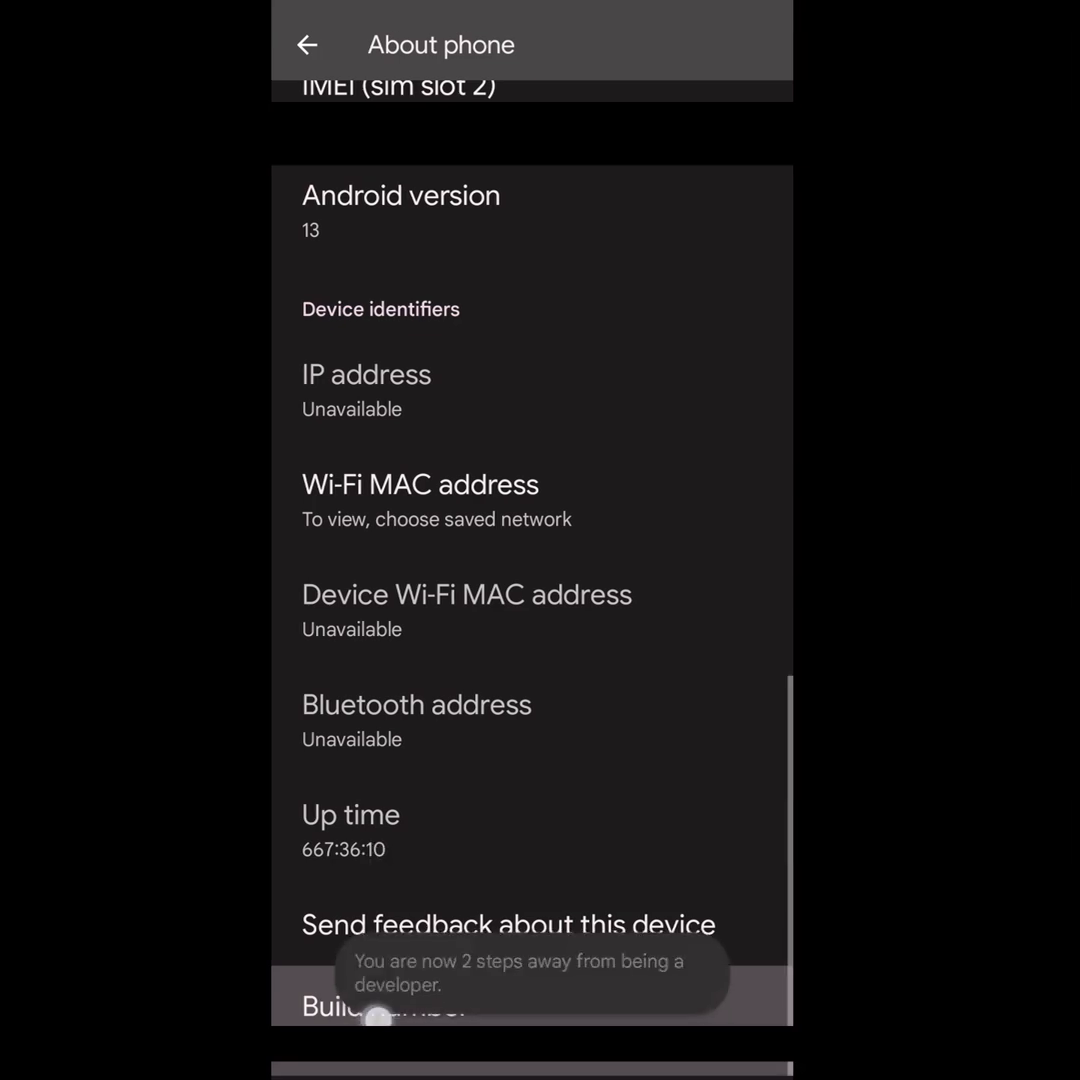
left_click(400, 1005)
type("developer opti")
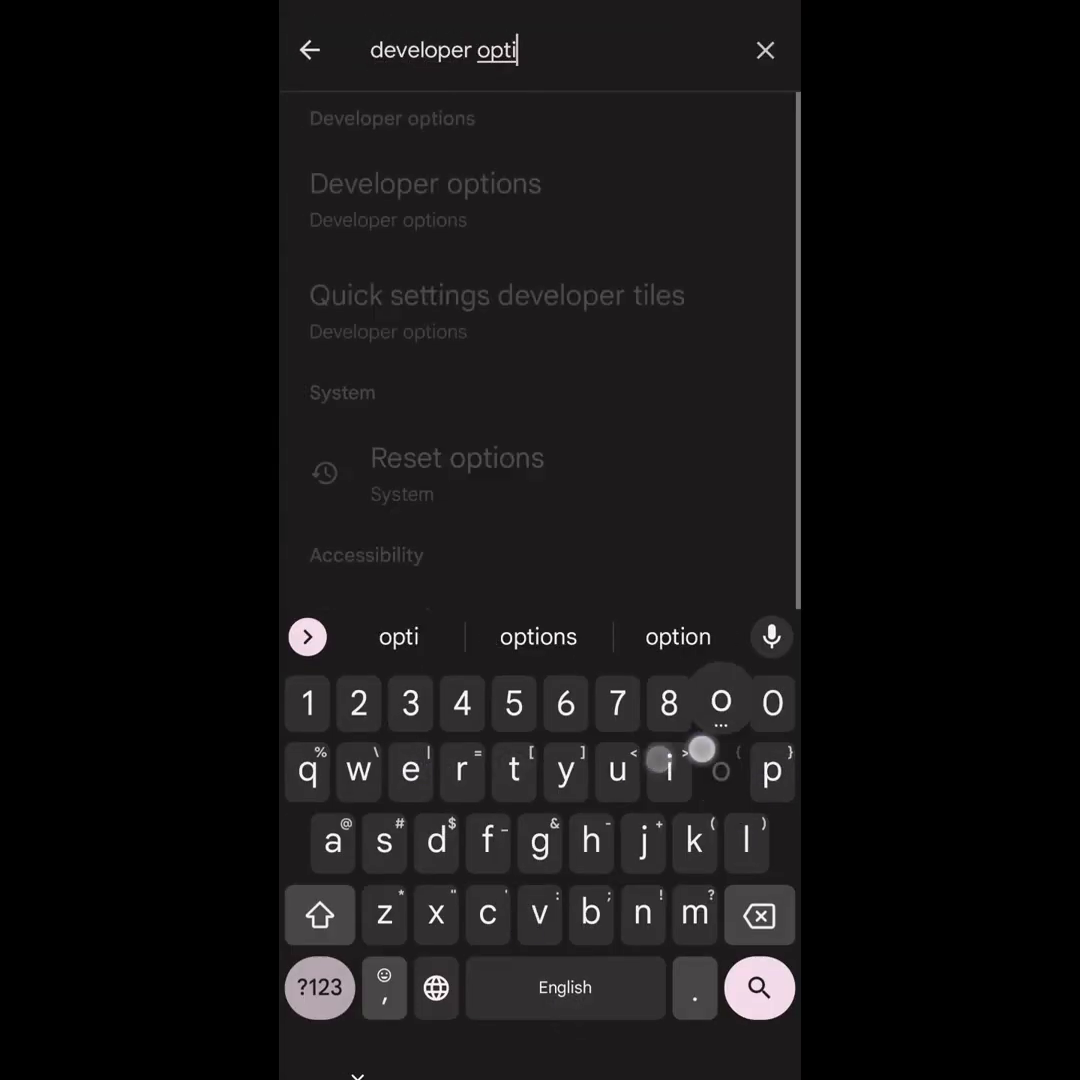
Step: Open the Developer options search result
left_click(424, 183)
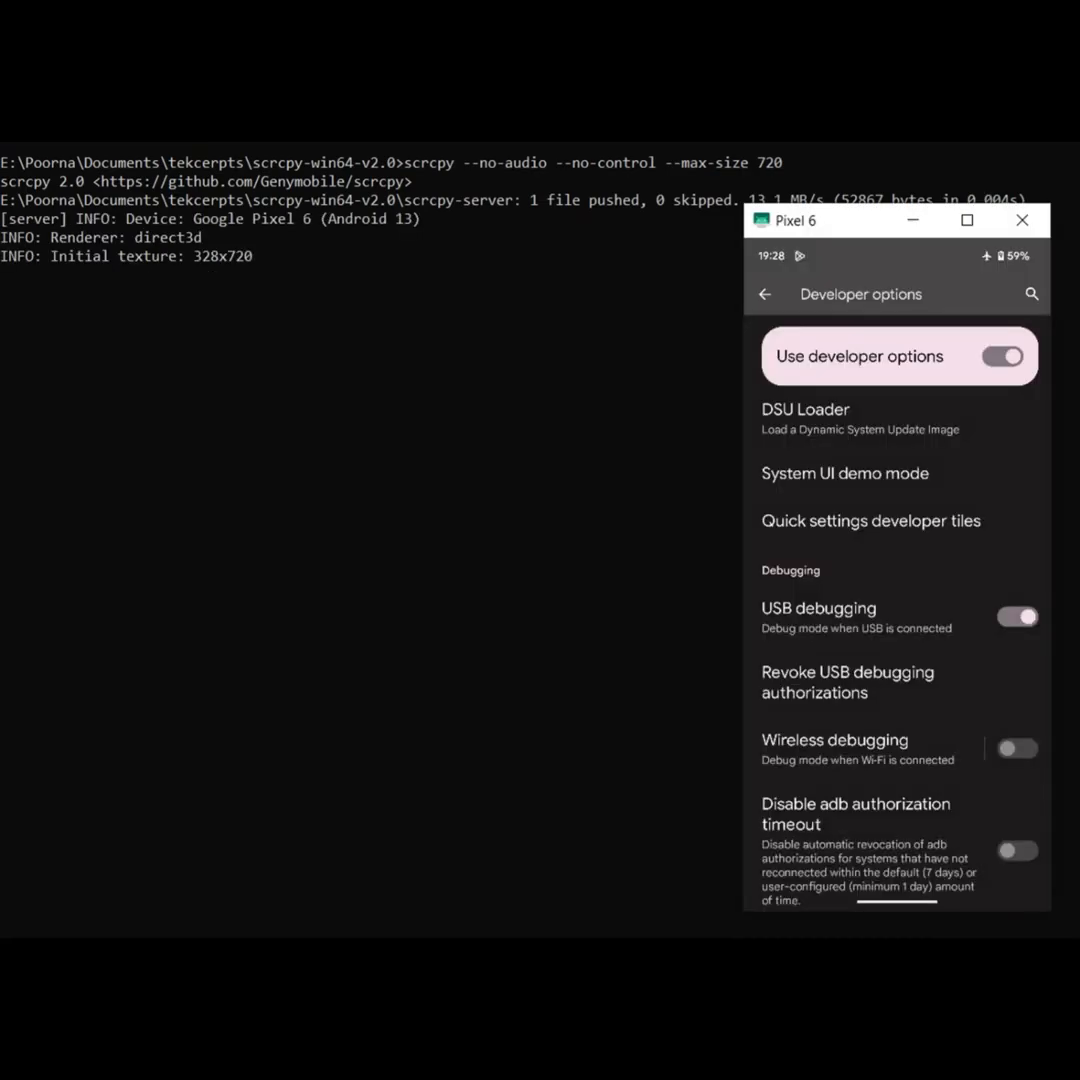
mouse_move(864, 230)
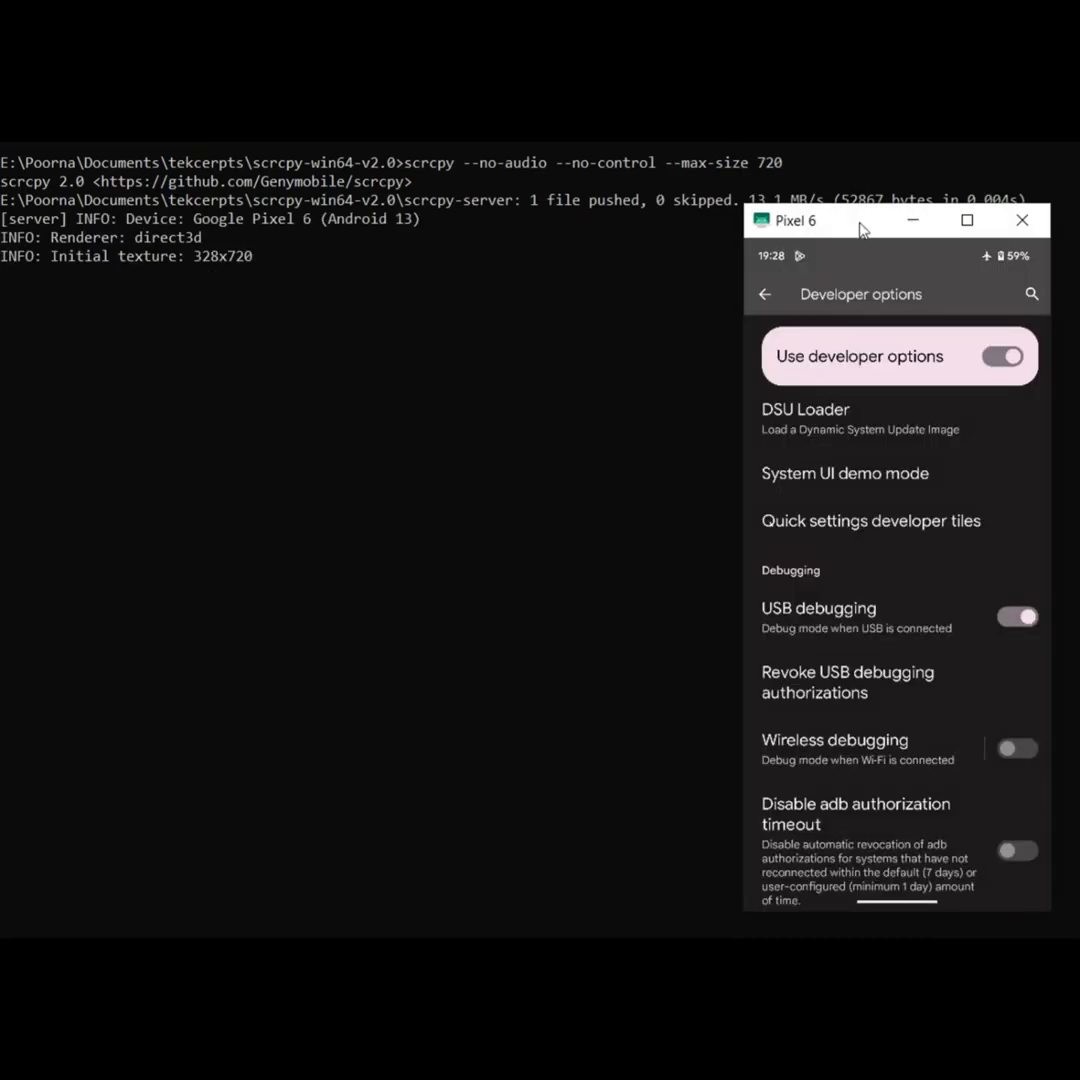
Step: Scroll through Developer options, then go back via System to the main Settings list
scroll("down", 3)
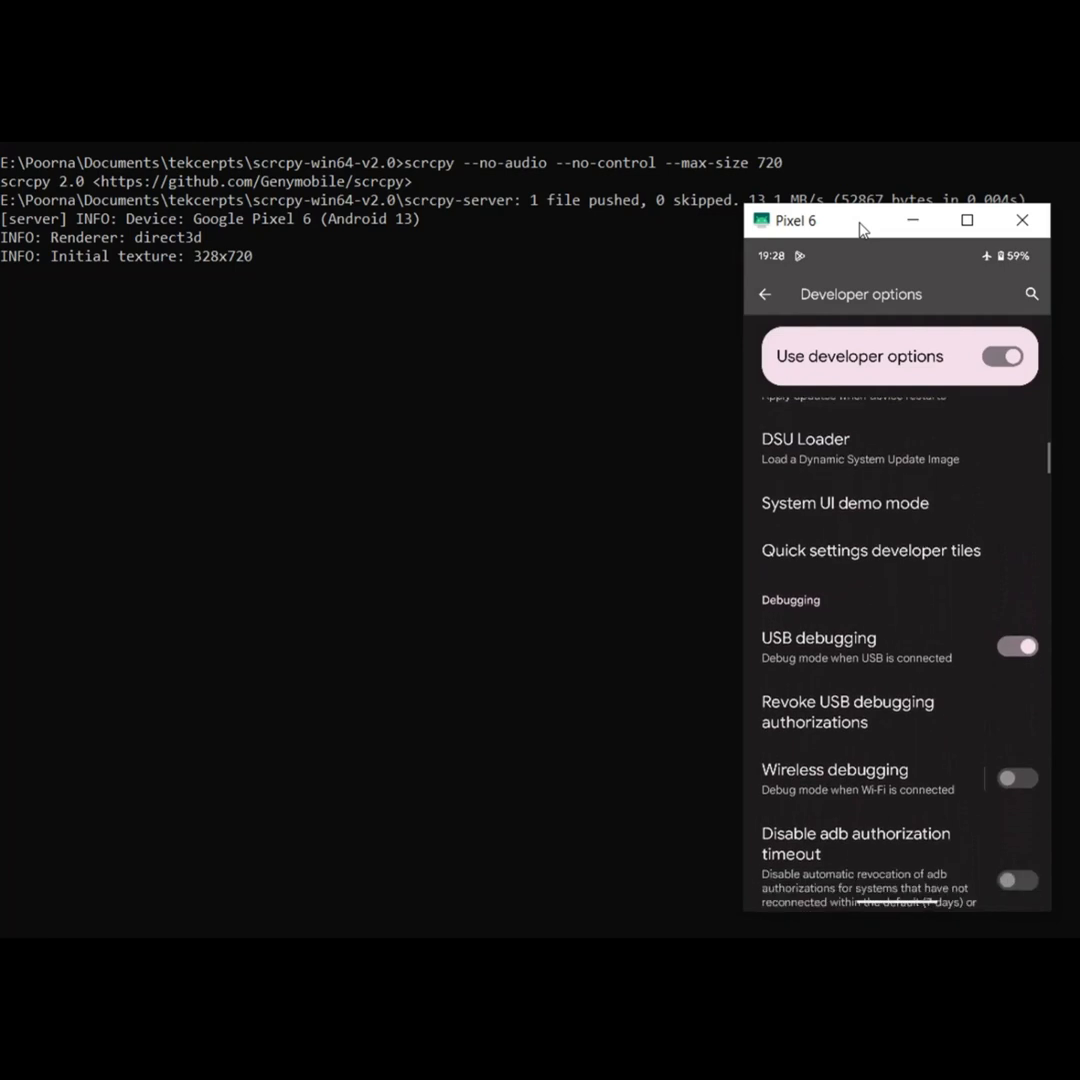
scroll("down", 3)
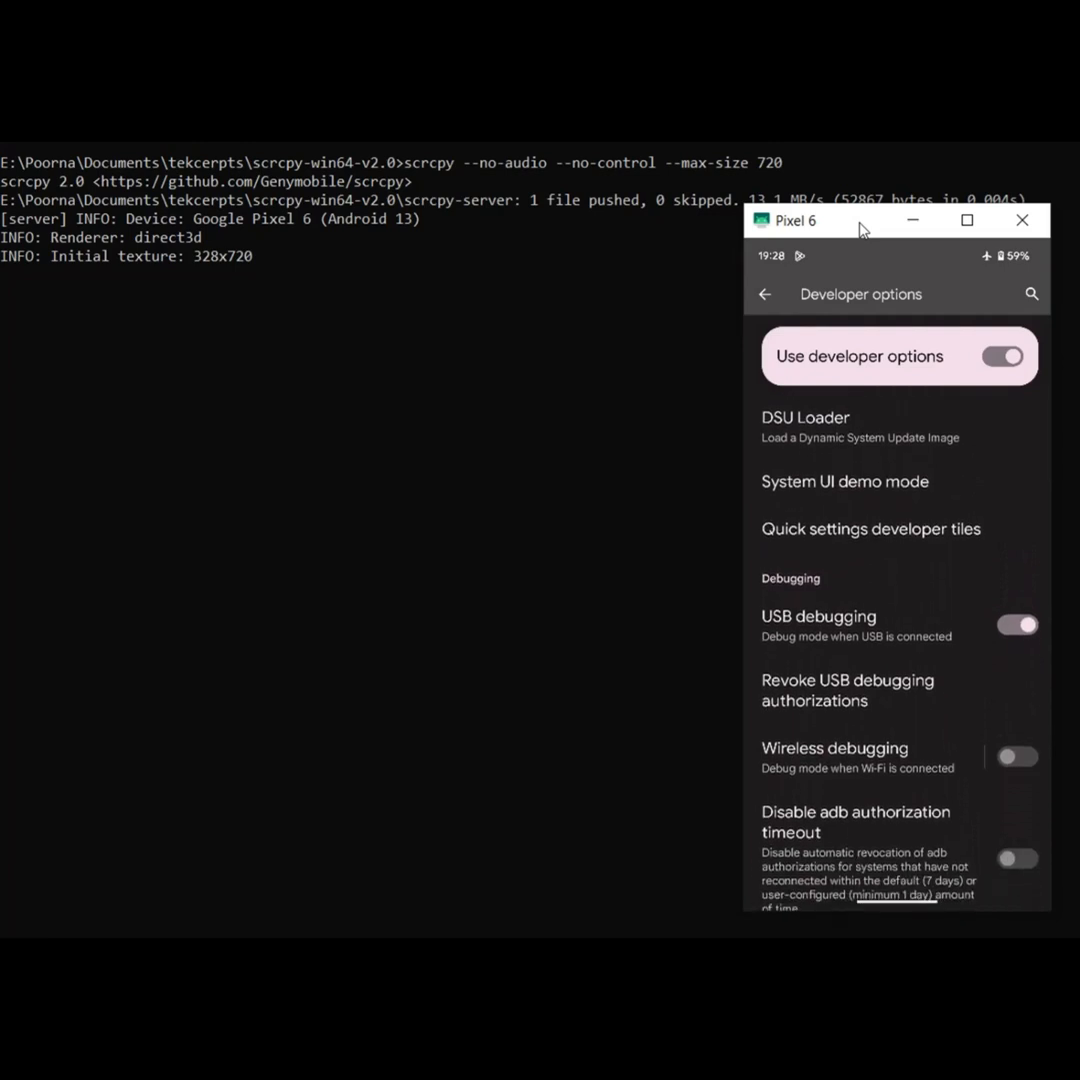
left_click(765, 294)
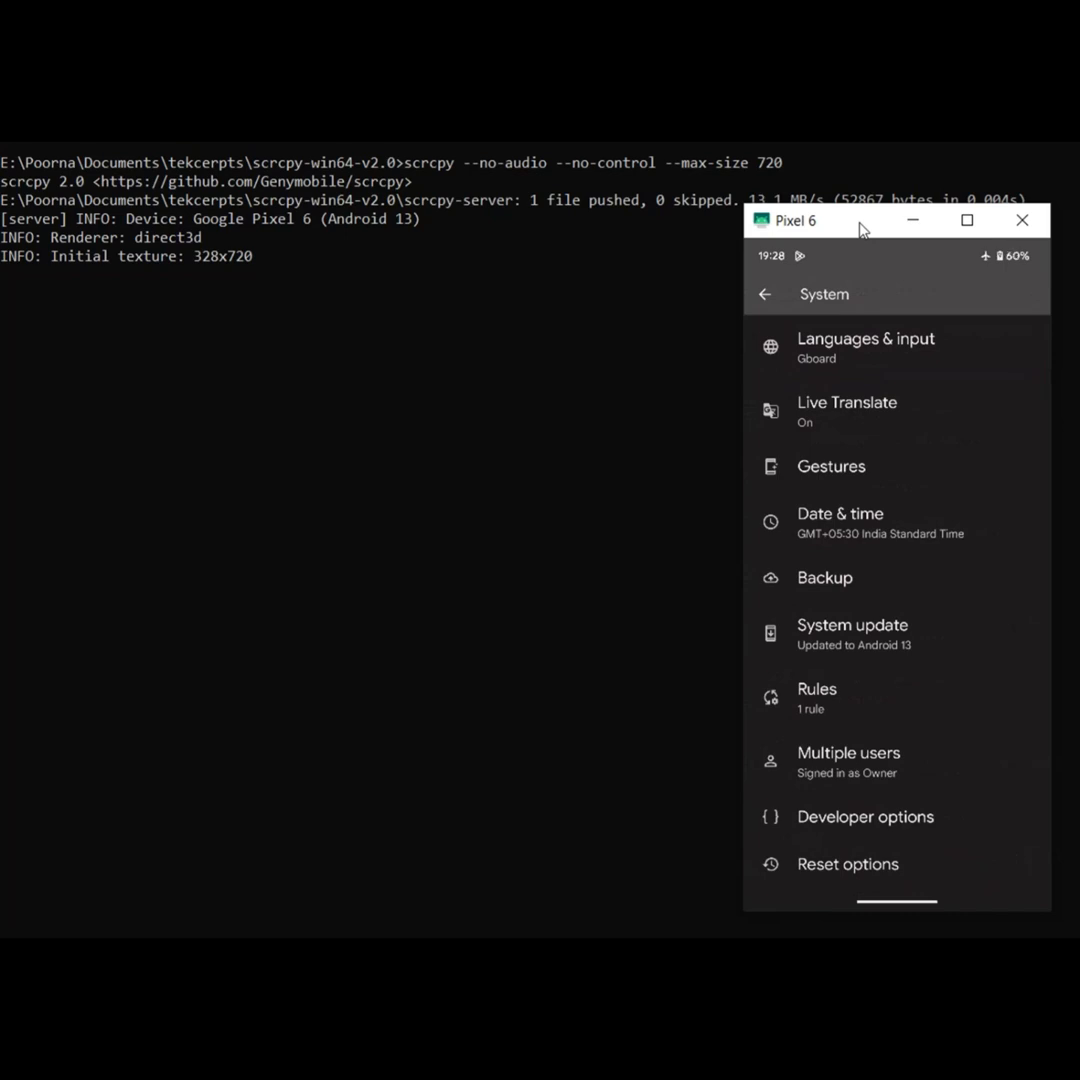
left_click(764, 294)
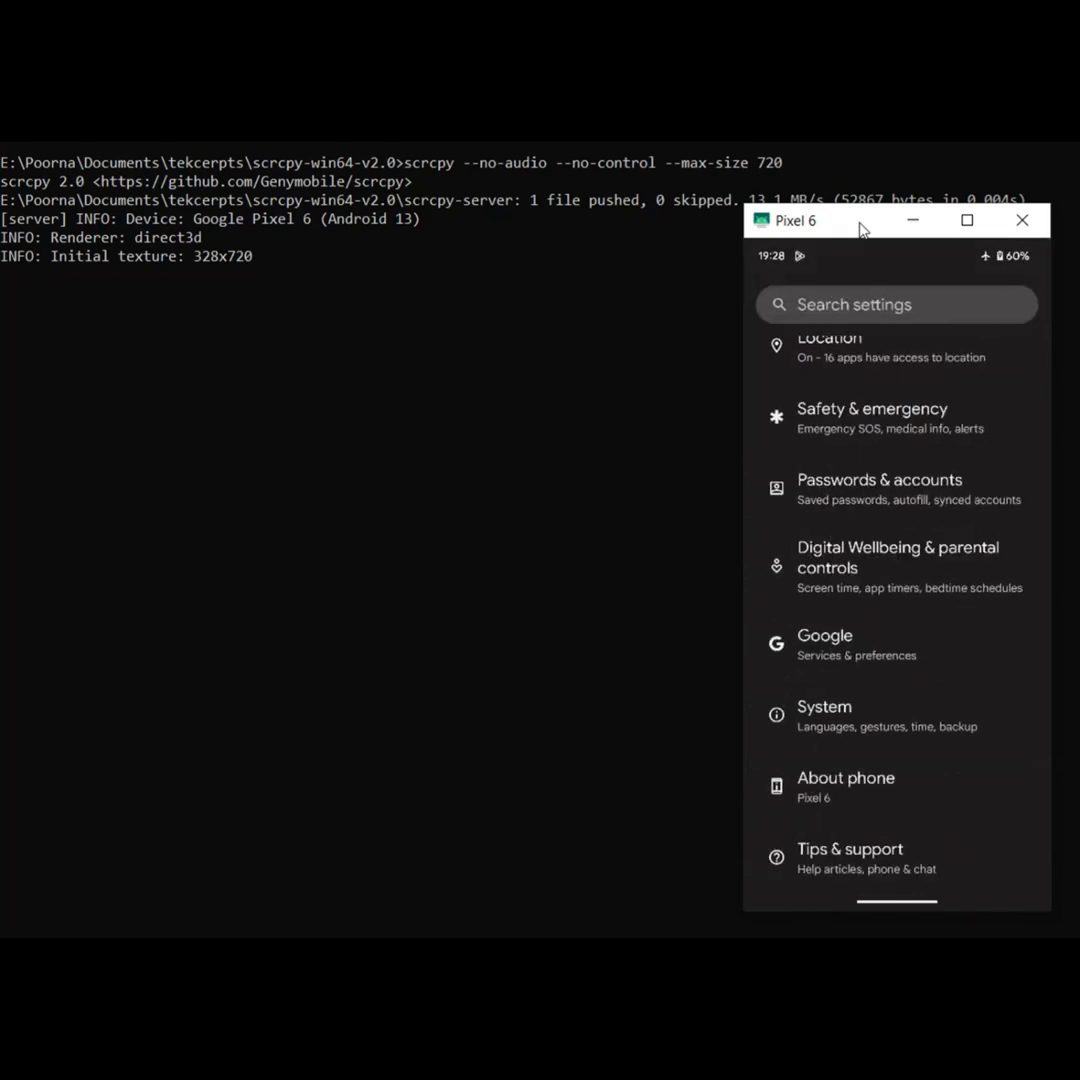